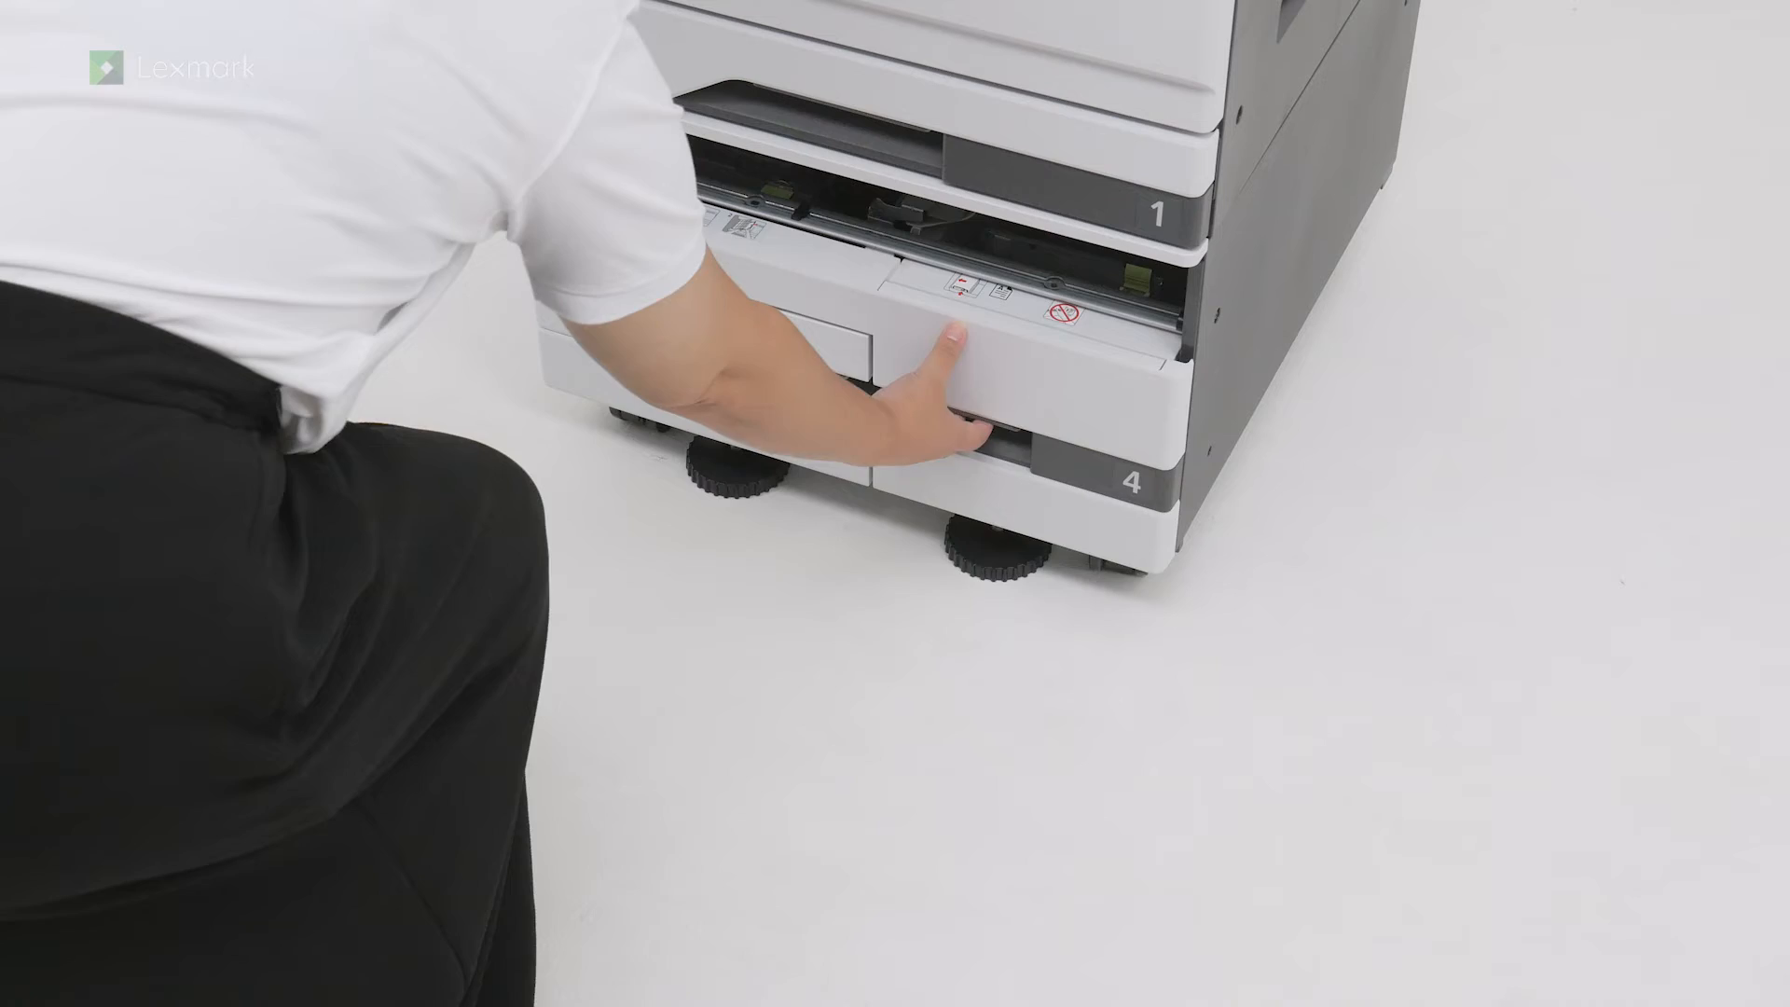
pyautogui.moveTo(969, 366); pyautogui.dragTo(742, 684)
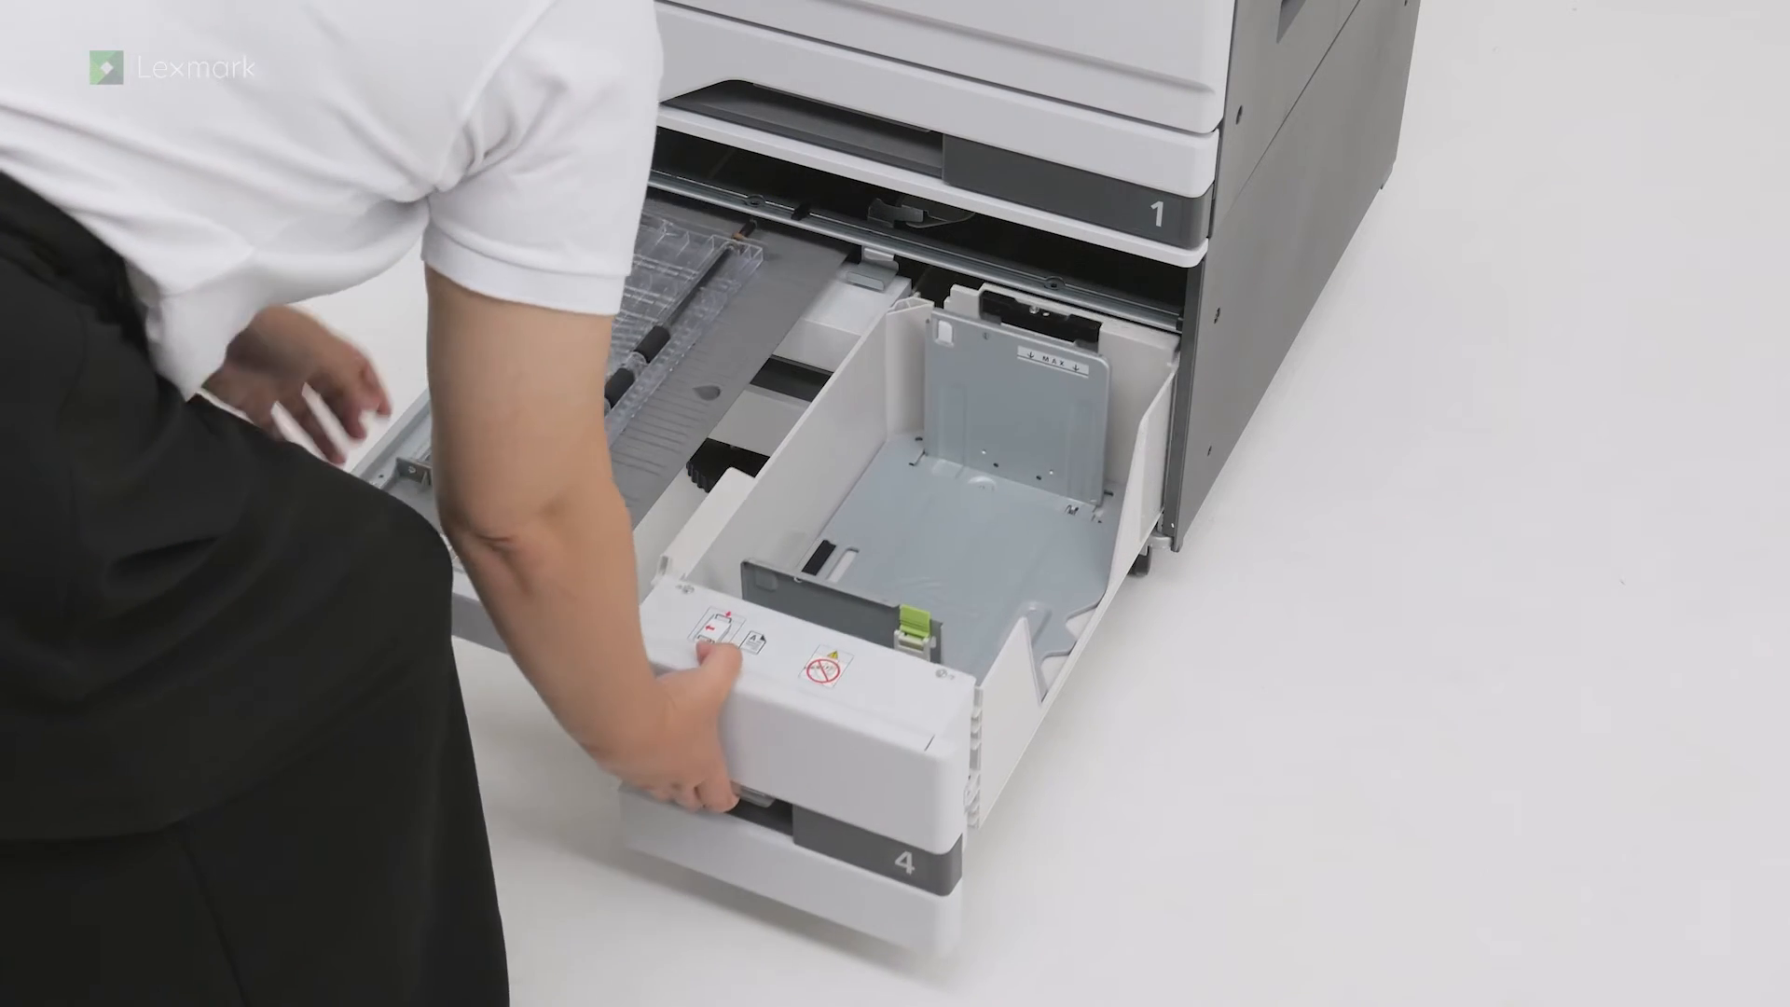